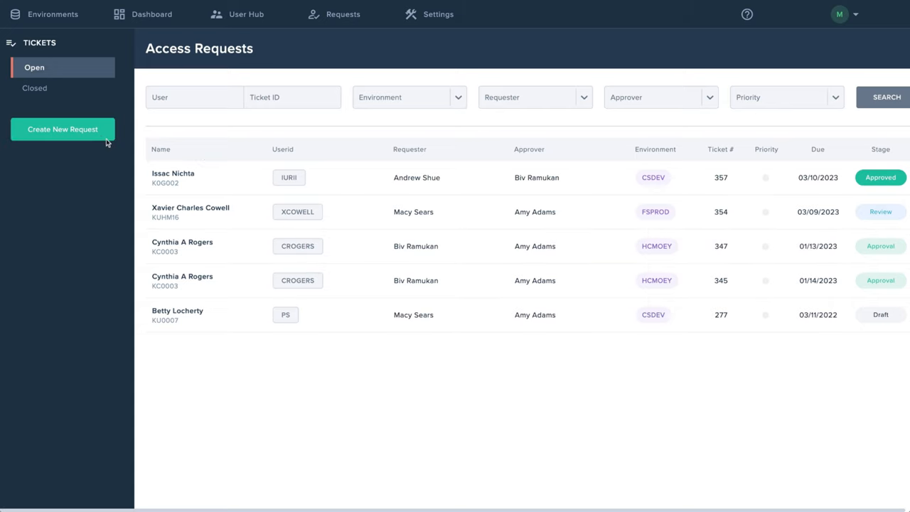
Step: Start a new access request in Sentinel
click(63, 129)
text(Douglas)
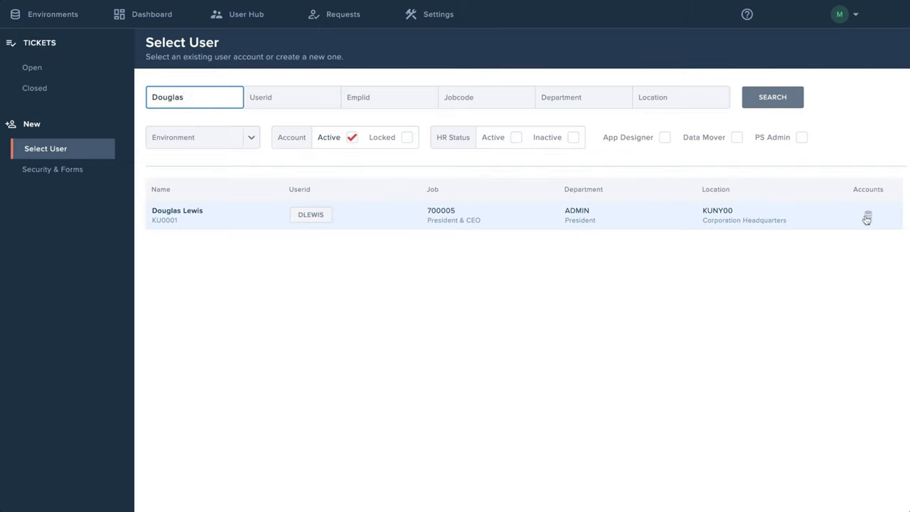
click(866, 217)
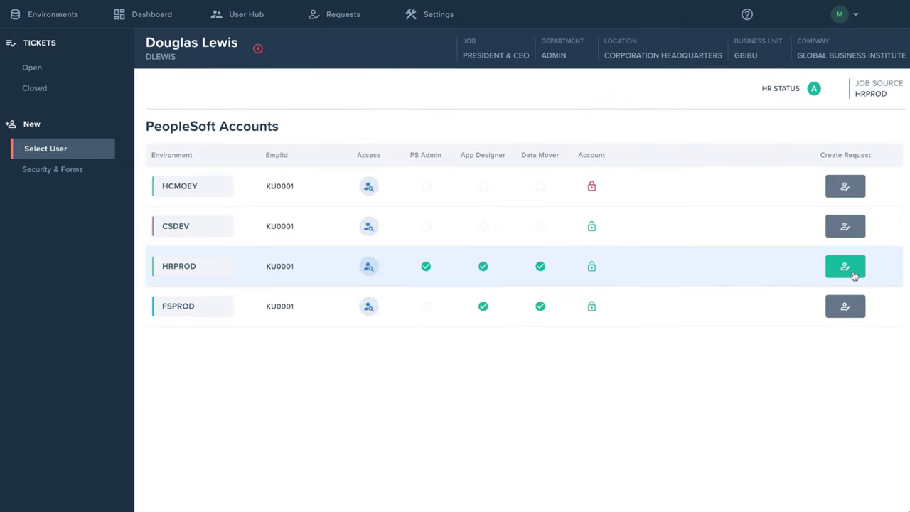
click(845, 266)
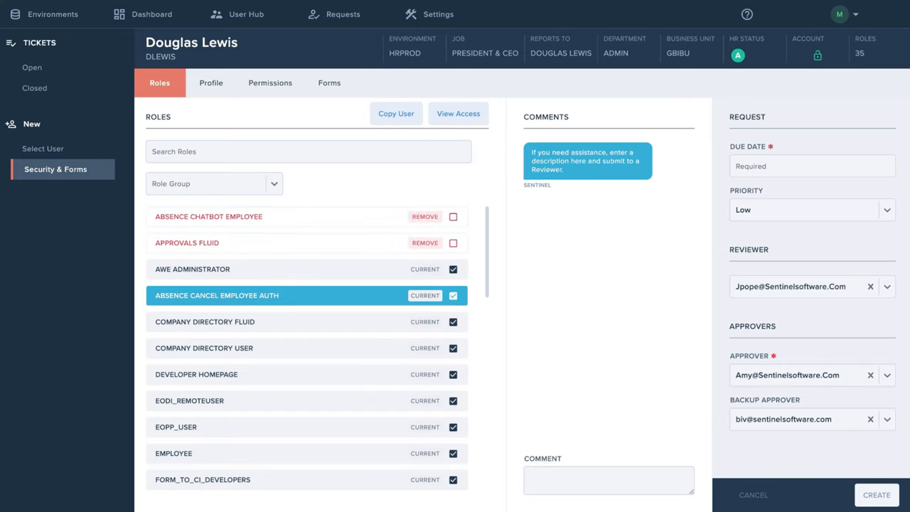
click(211, 82)
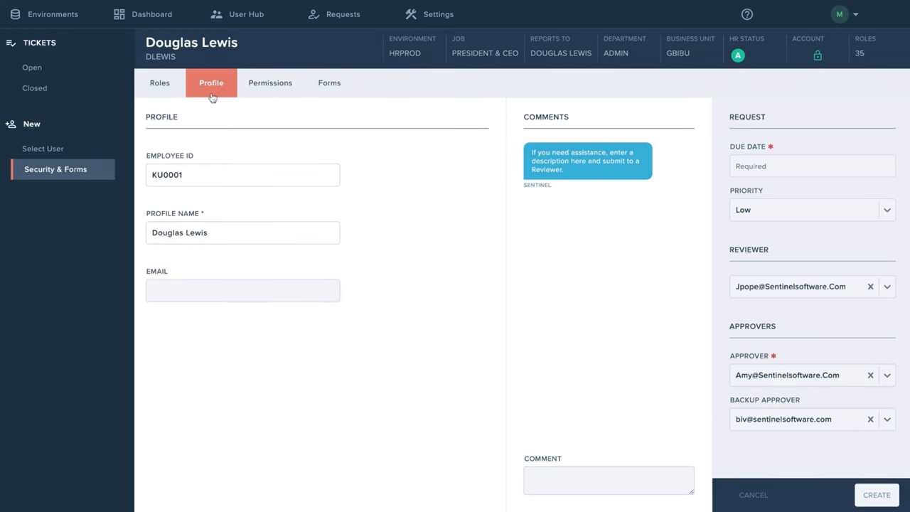
mouse_move(269, 82)
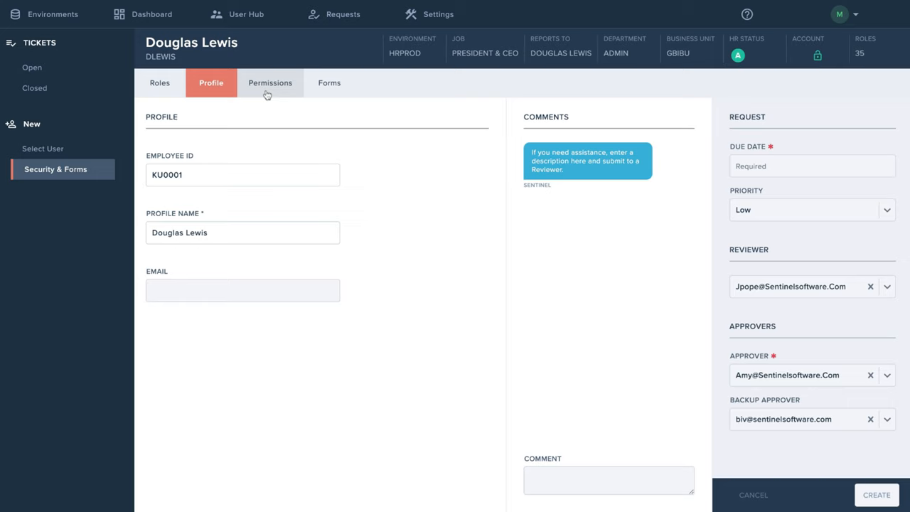
click(270, 82)
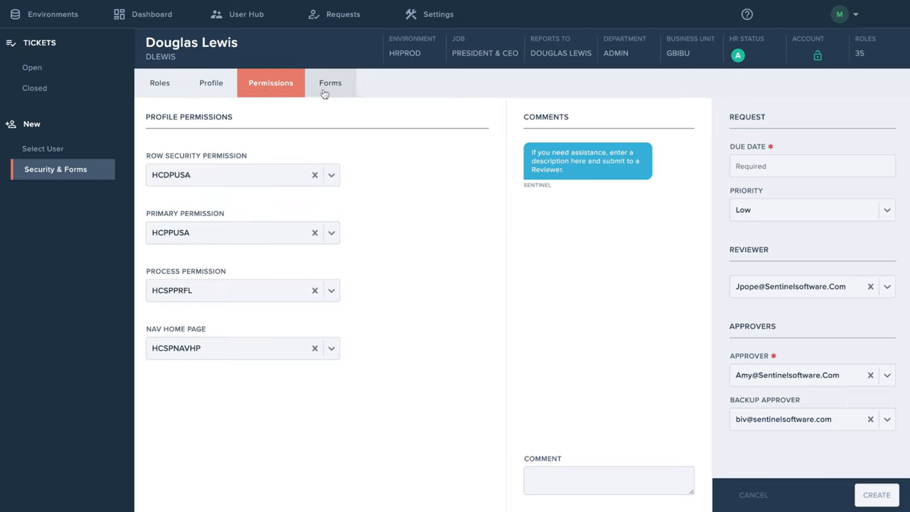
click(329, 83)
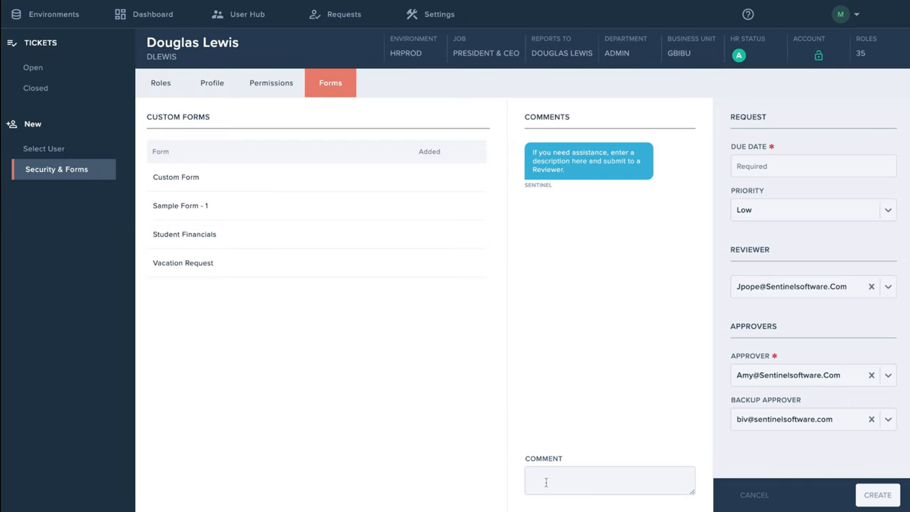
Step: Select the request's Comment box, then go to the Sentinel dashboard
click(609, 479)
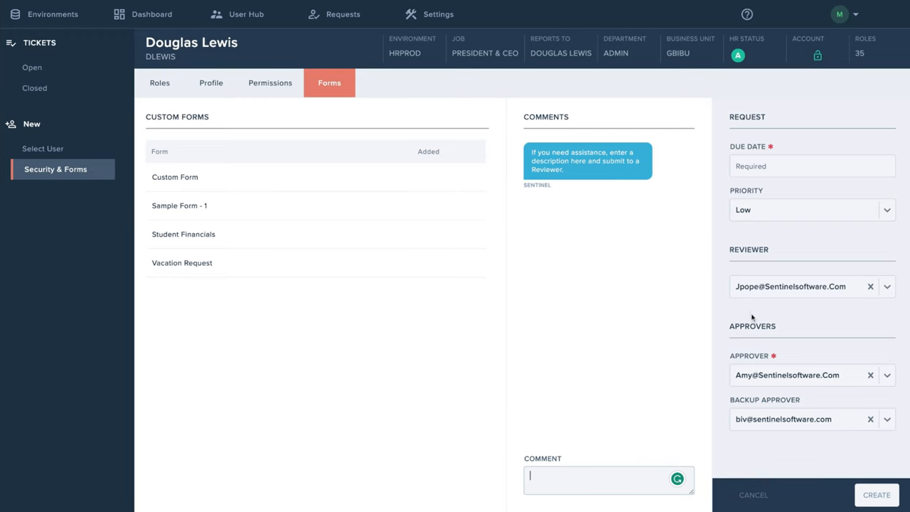
mouse_move(748, 310)
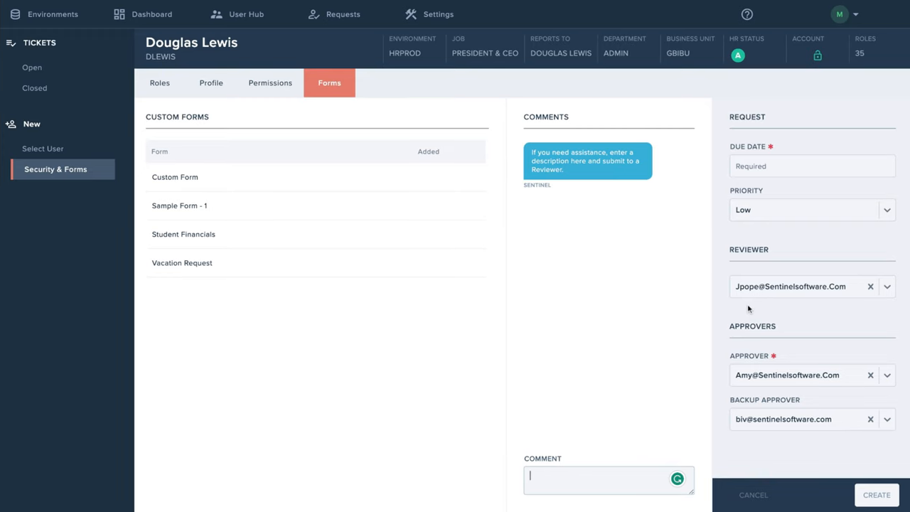
mouse_move(749, 347)
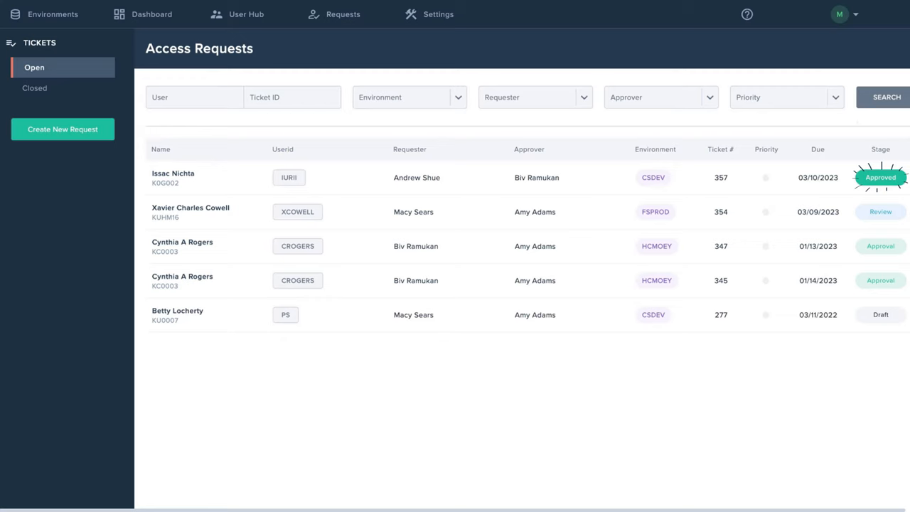
click(152, 14)
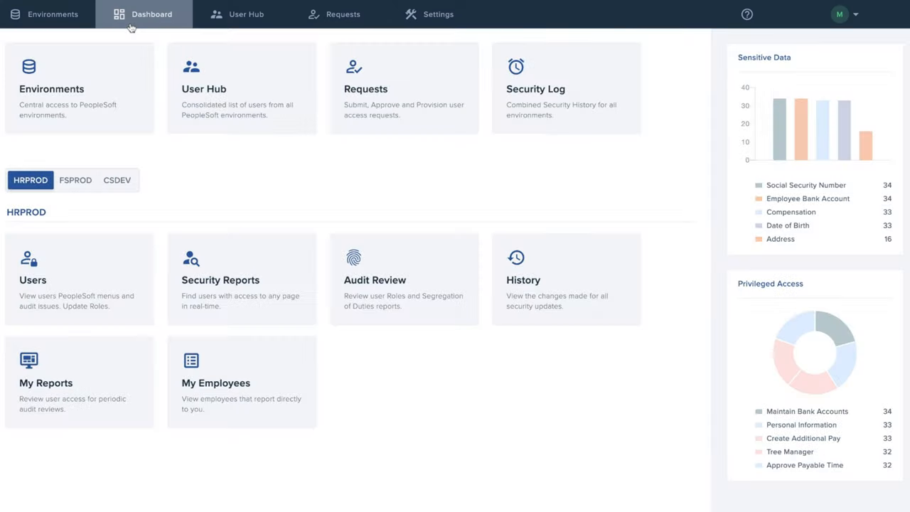